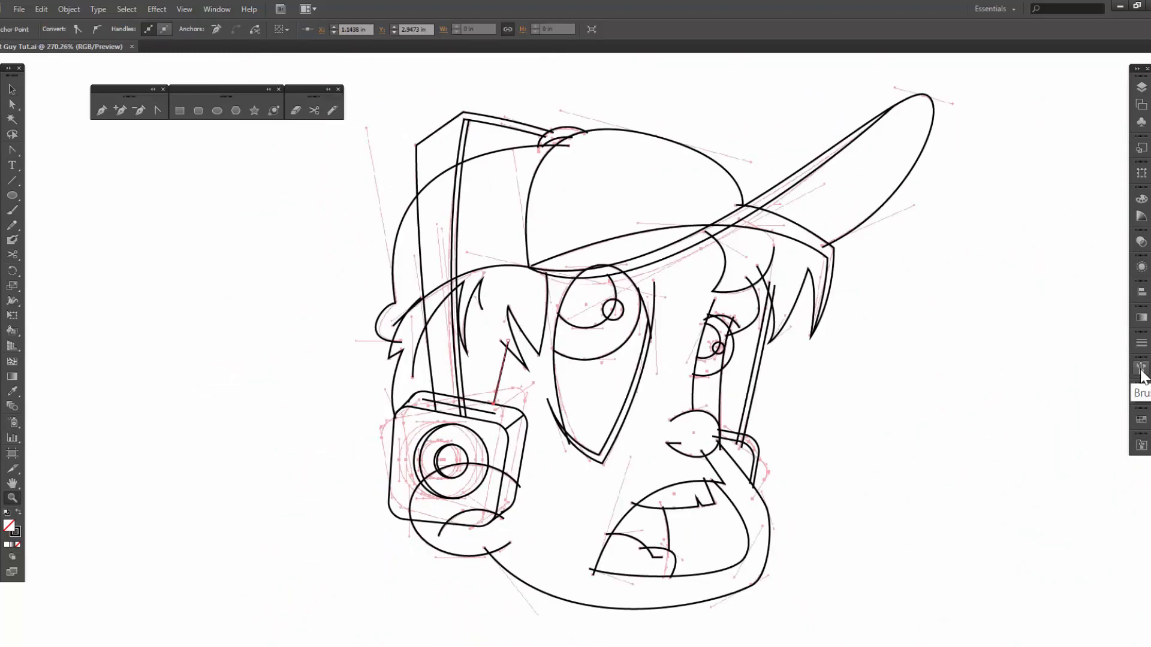
- Load the 'brushes (1) Tints' library from the Brushes panel's User Defined libraries
click(1143, 370)
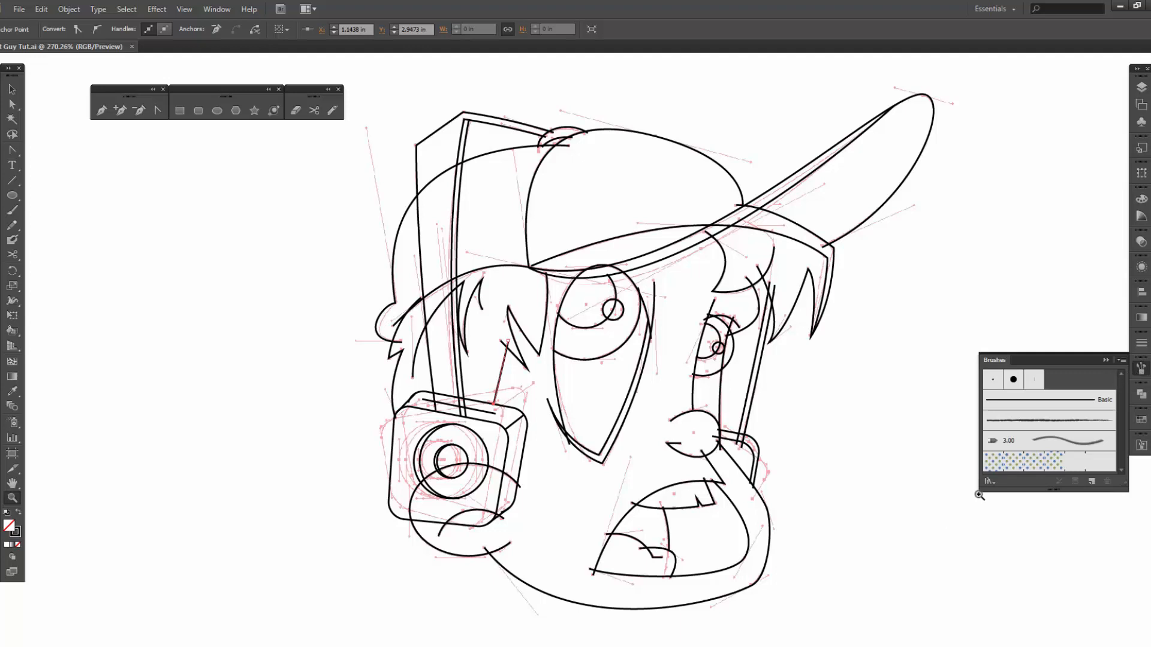
click(1114, 359)
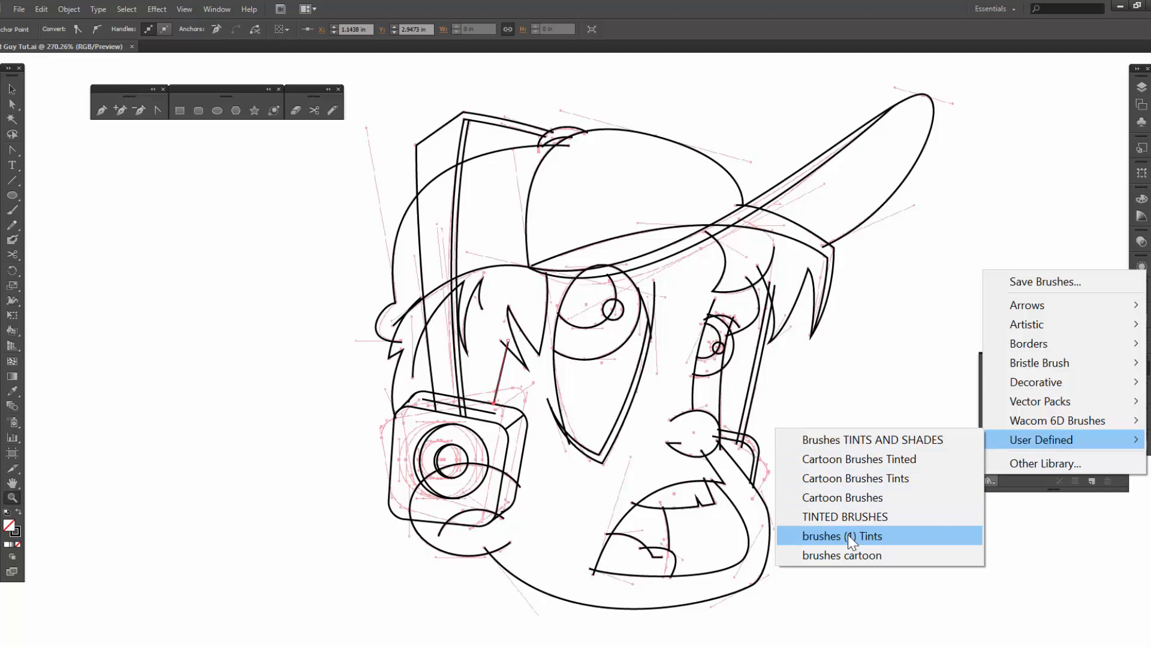
click(842, 536)
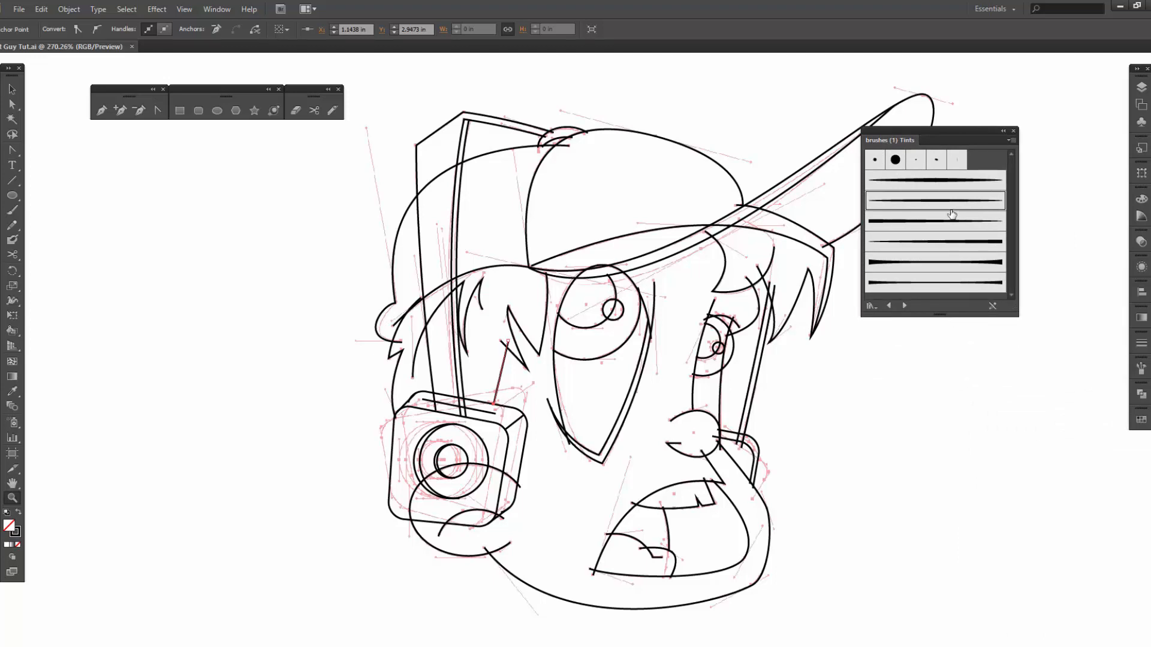
mouse_move(972, 277)
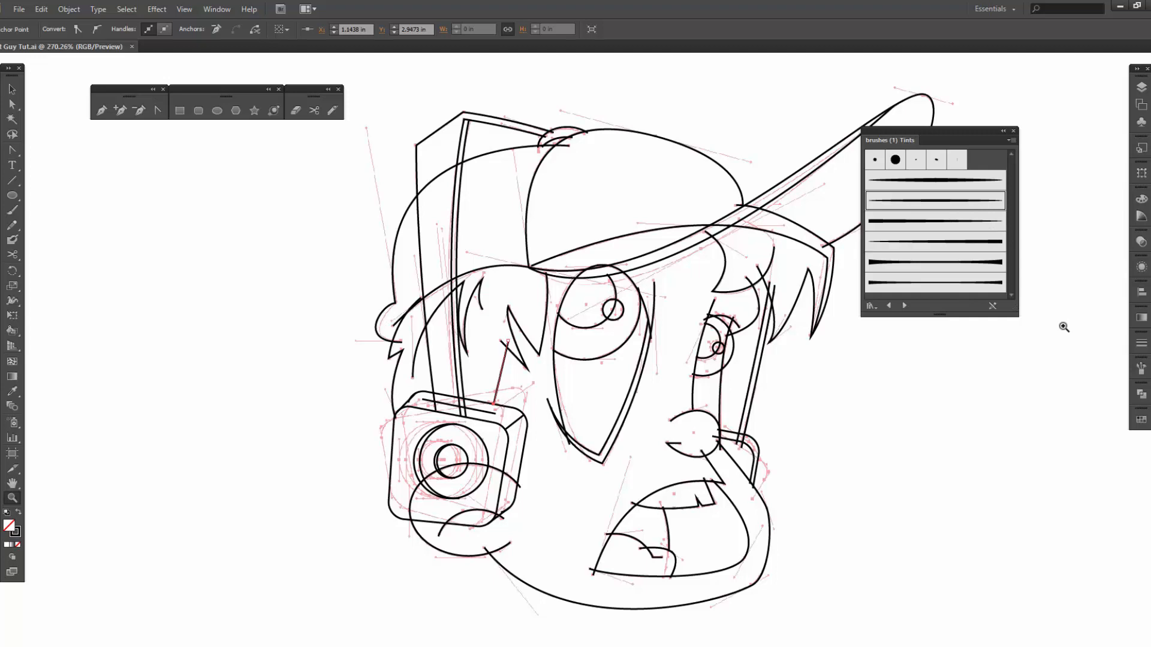
mouse_move(760, 391)
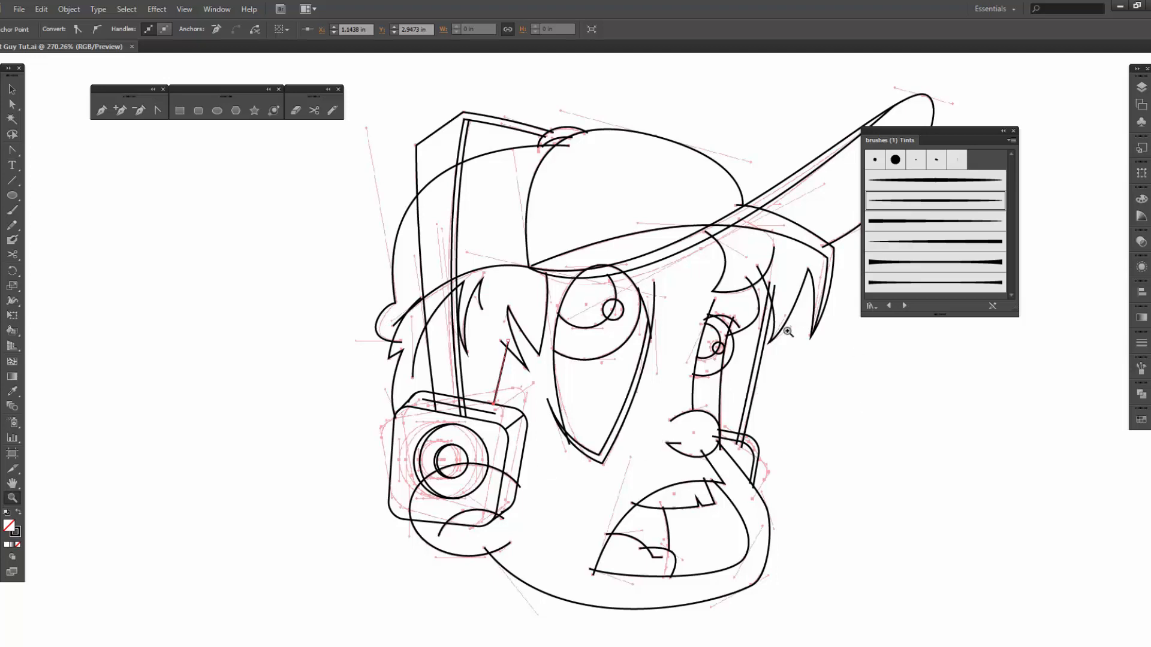
mouse_move(959, 331)
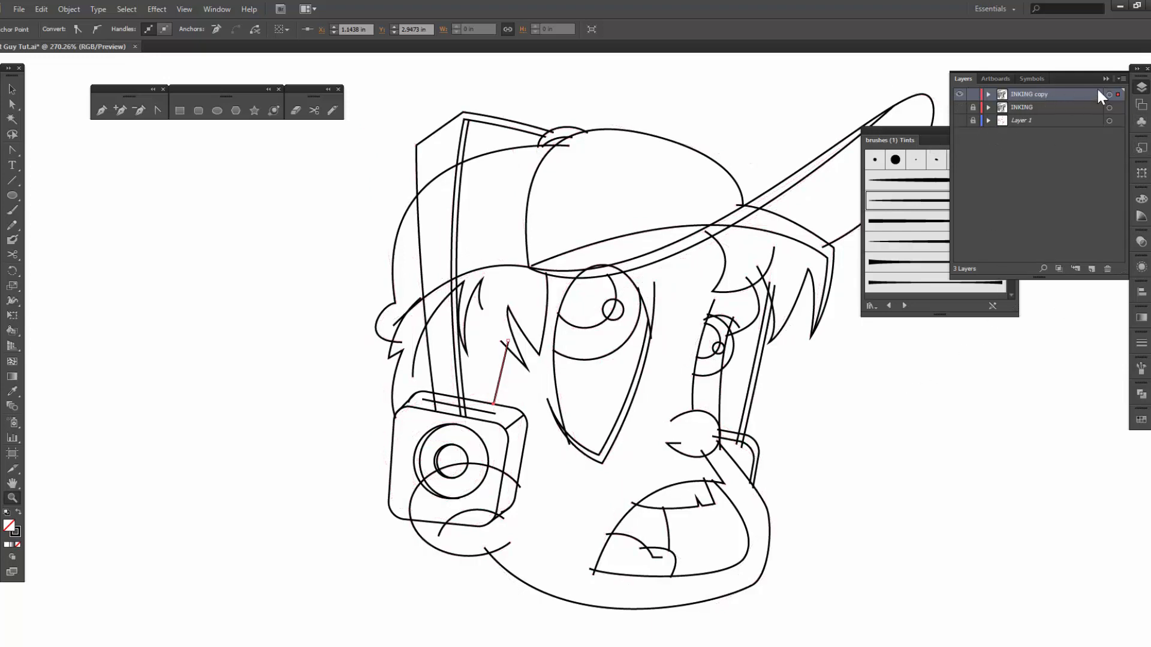
- Rename the INKING copy layer to 'brushes'
double_click(1028, 94)
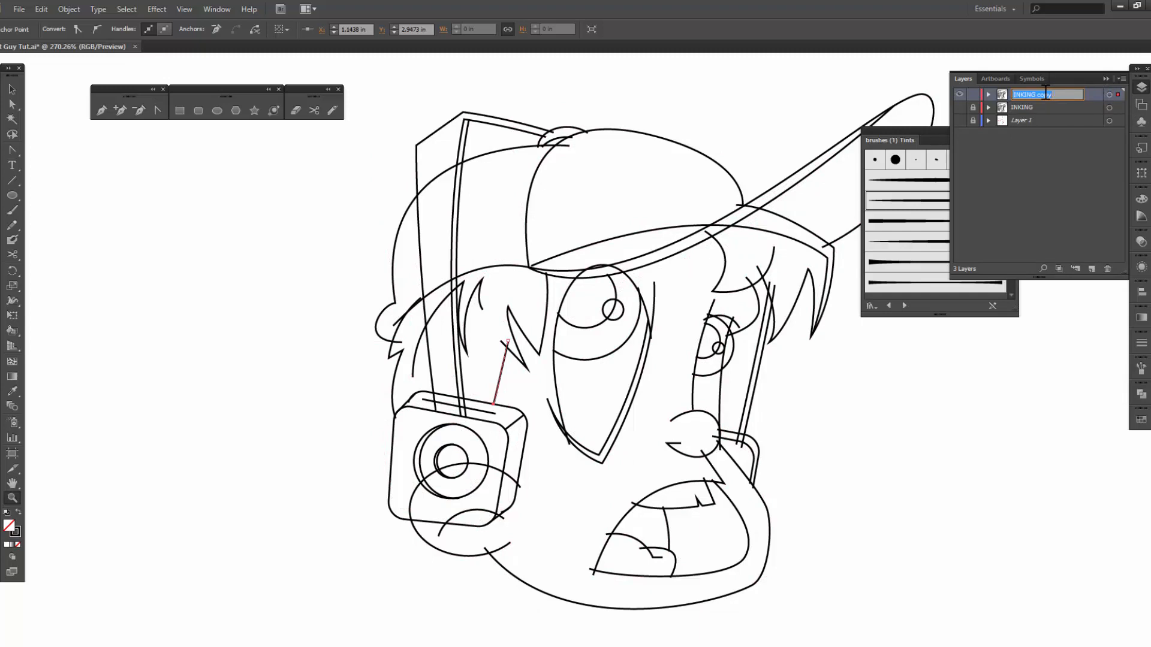
text(brushes)
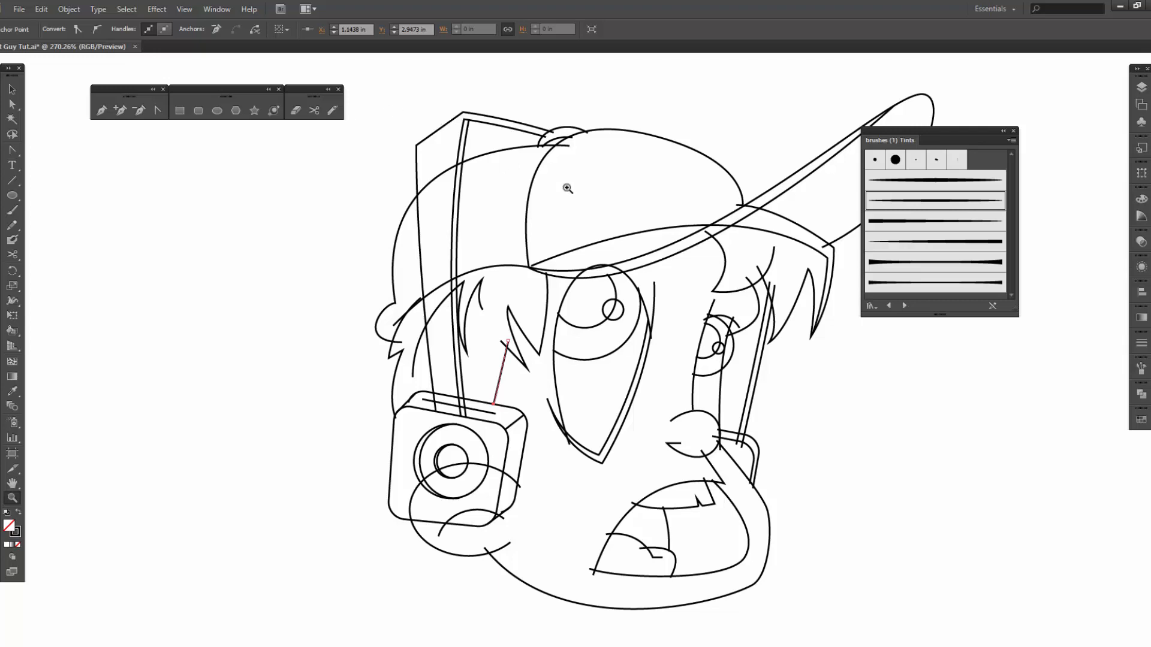
mouse_move(600, 222)
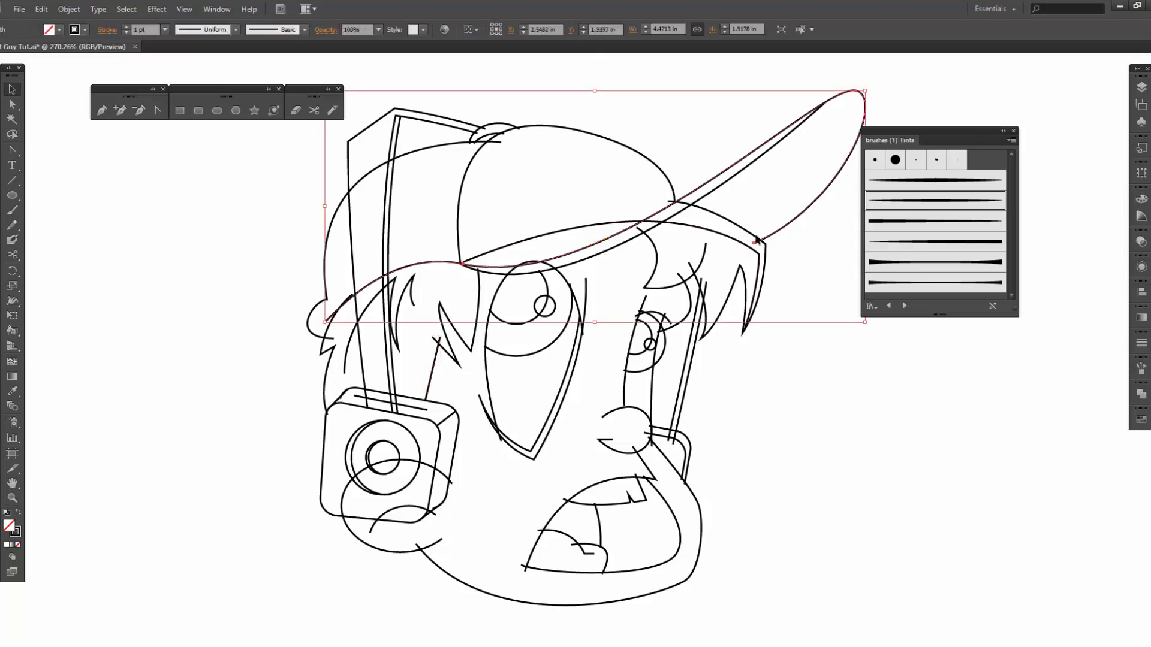
mouse_move(713, 269)
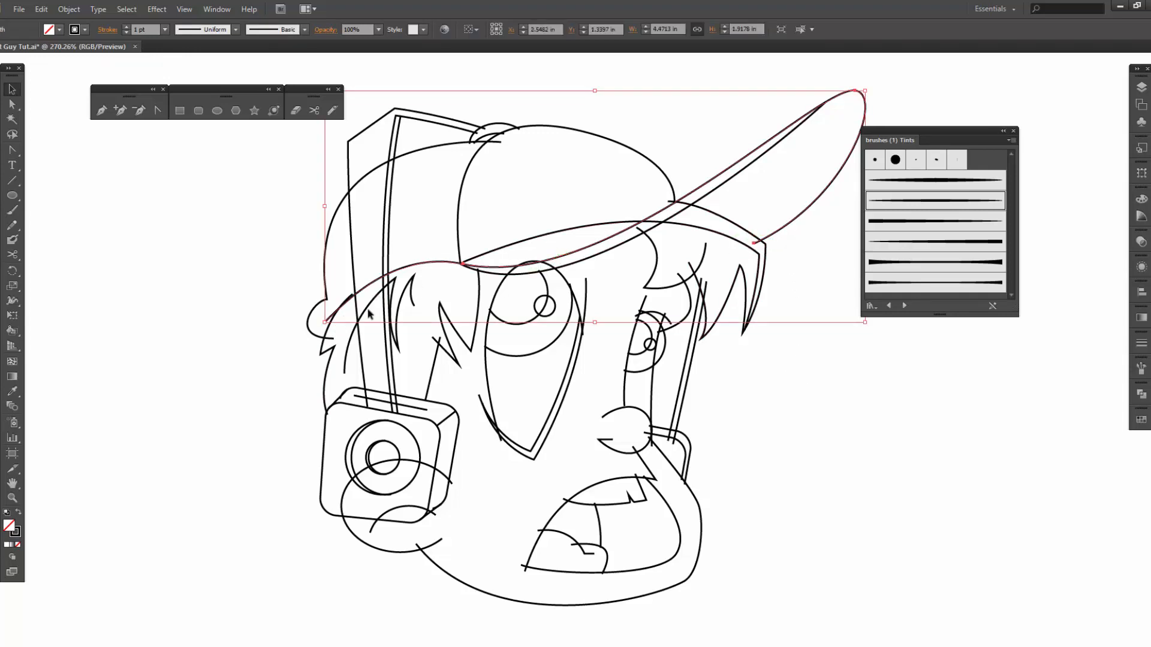
mouse_move(934, 200)
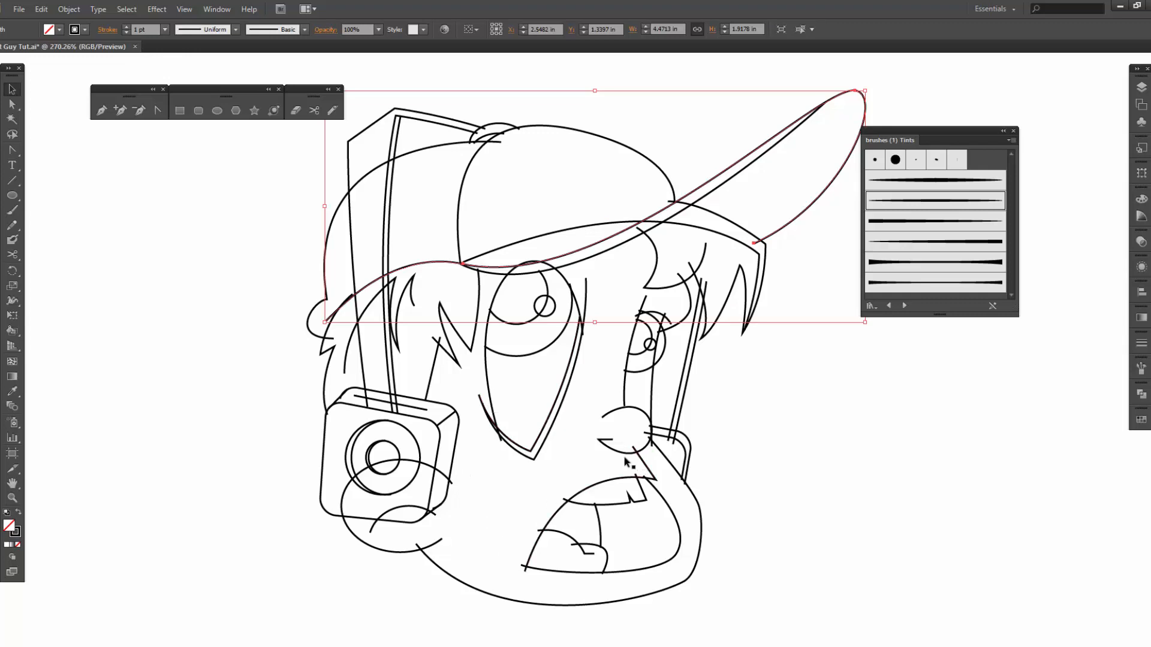
mouse_move(565, 461)
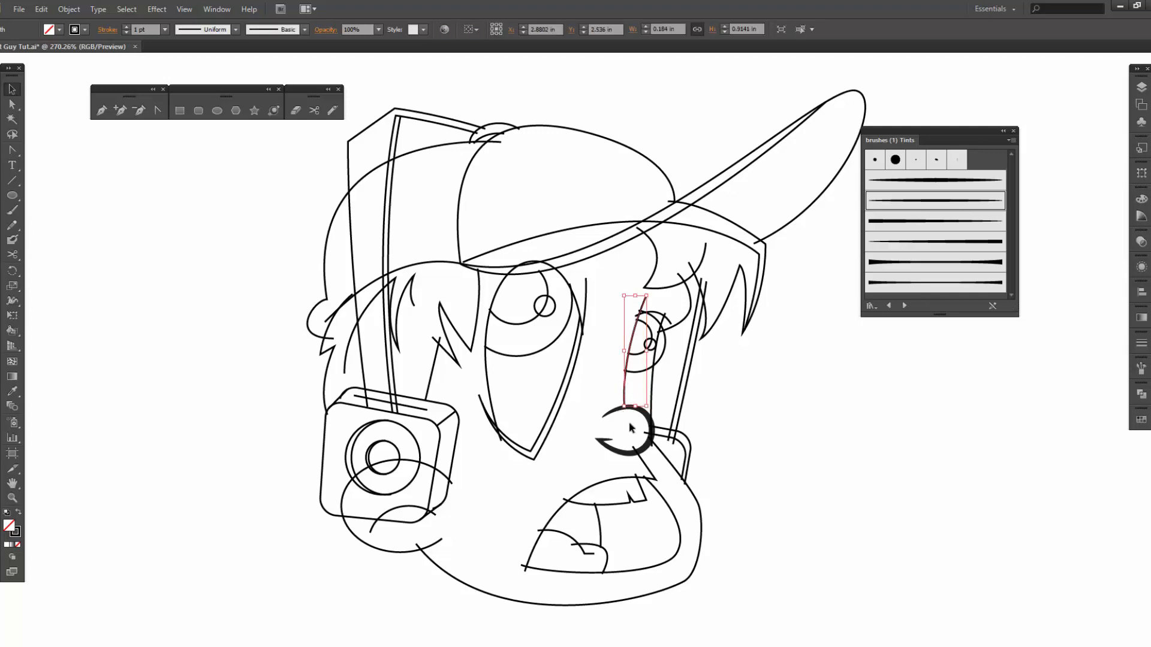
- Apply tapered Tints brushes to the right-eye curve, right eyebrow and left eye outline
click(934, 222)
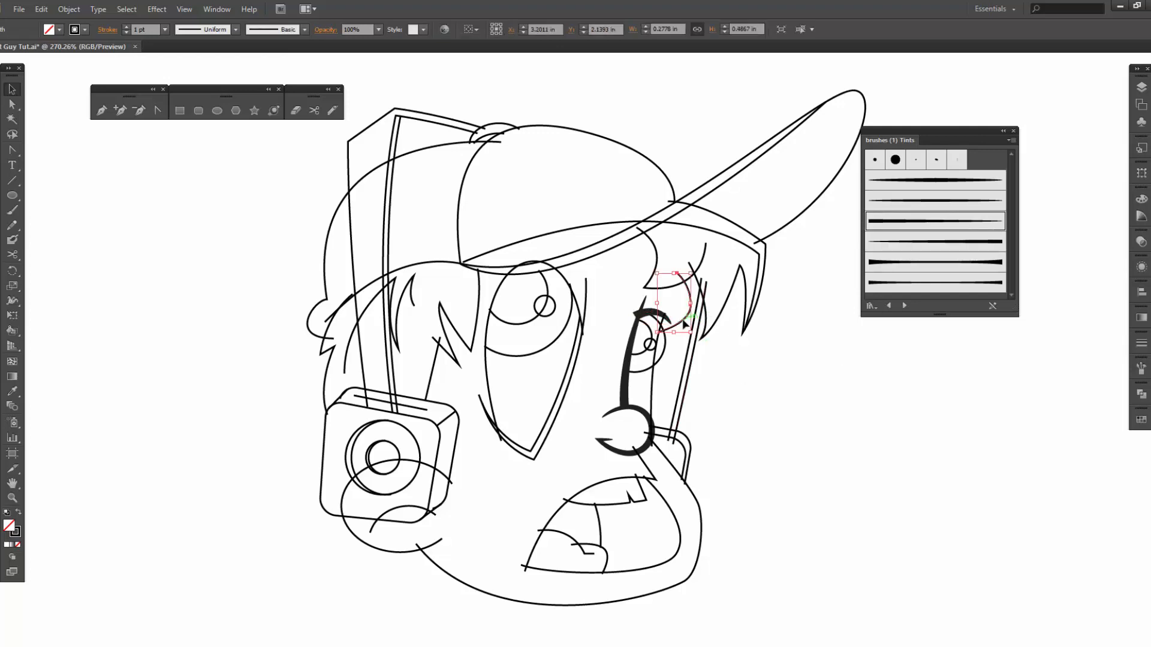
click(935, 283)
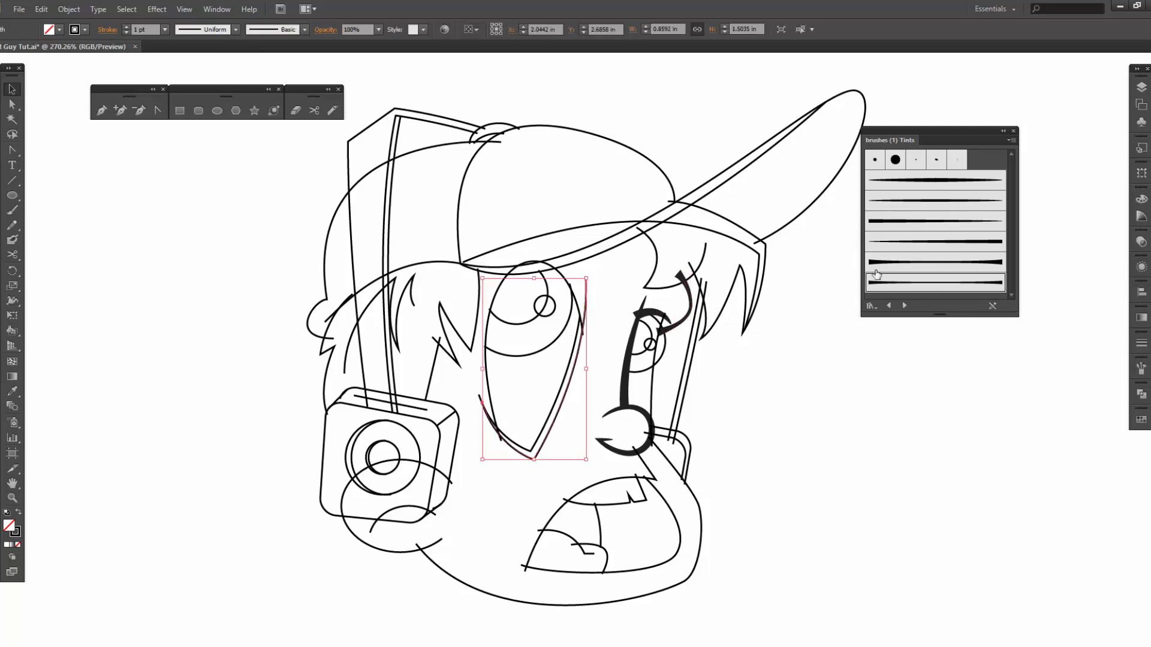
click(935, 200)
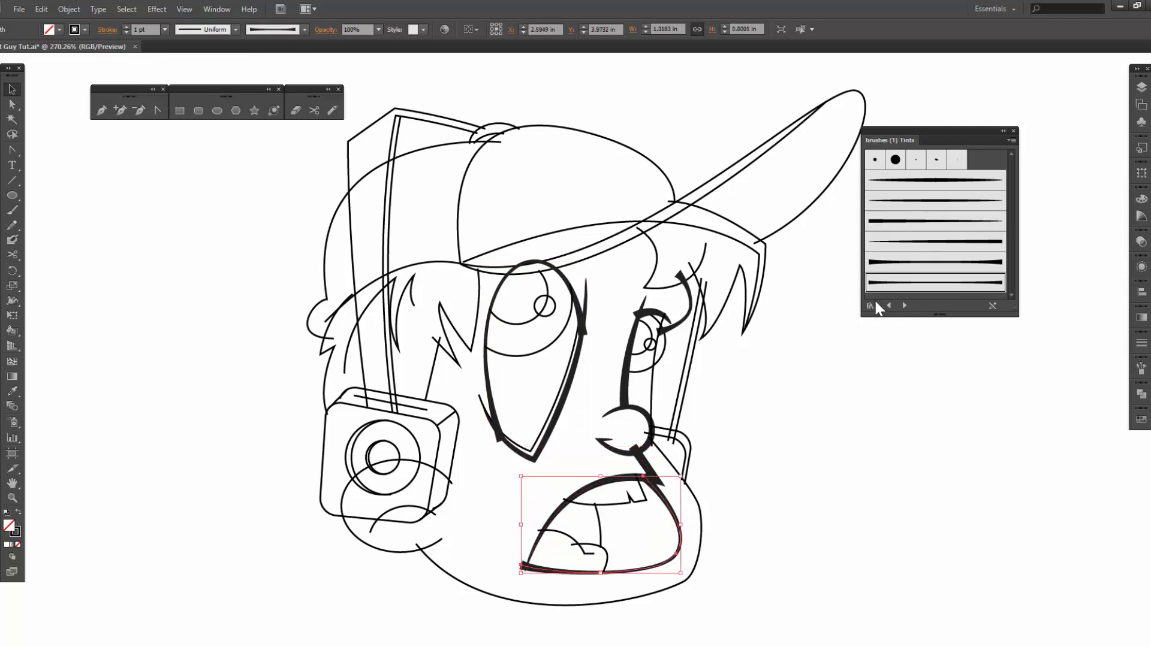
- Apply tapered brushes to the mouth outline, left hair strands and back of the cap
click(934, 282)
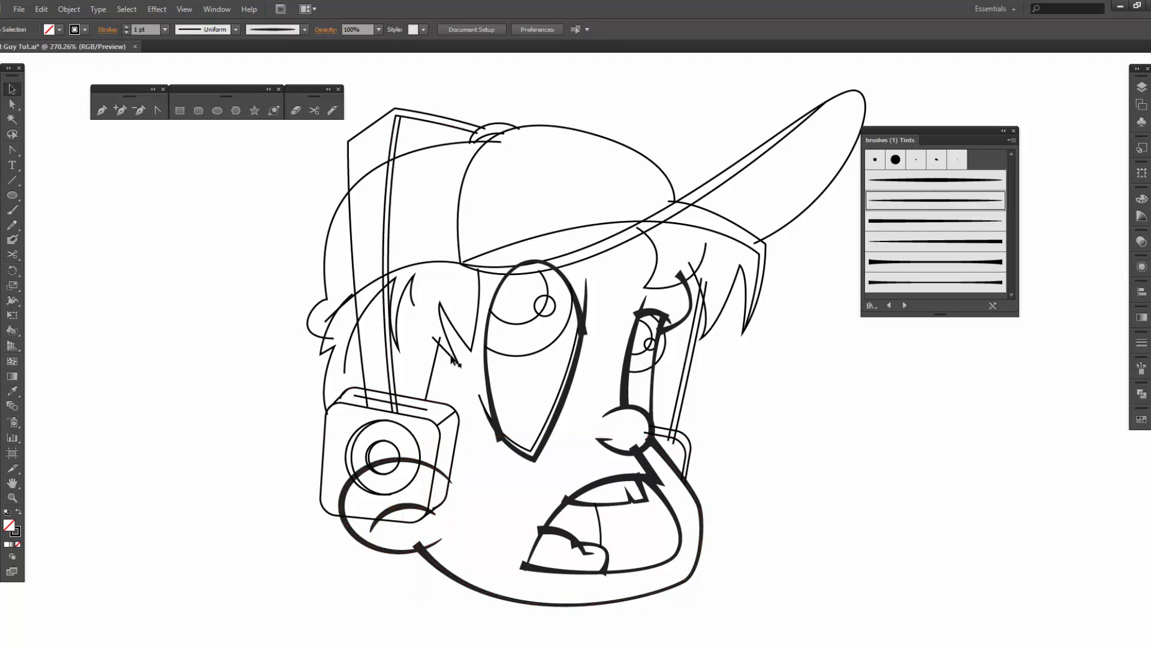
click(455, 331)
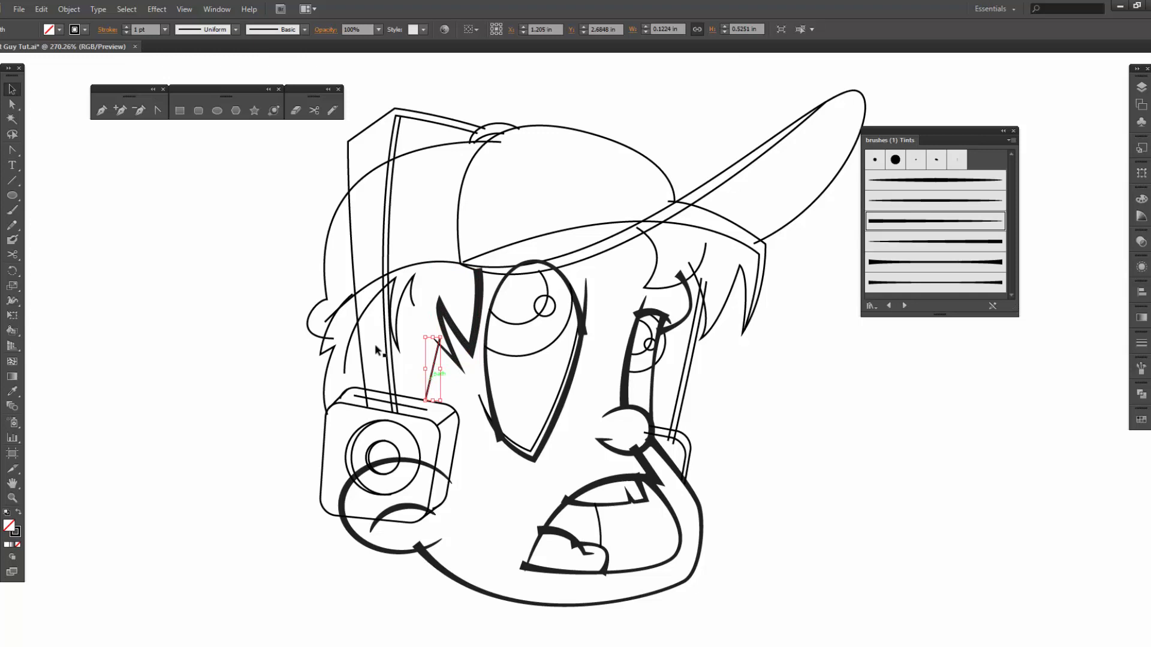
click(145, 29)
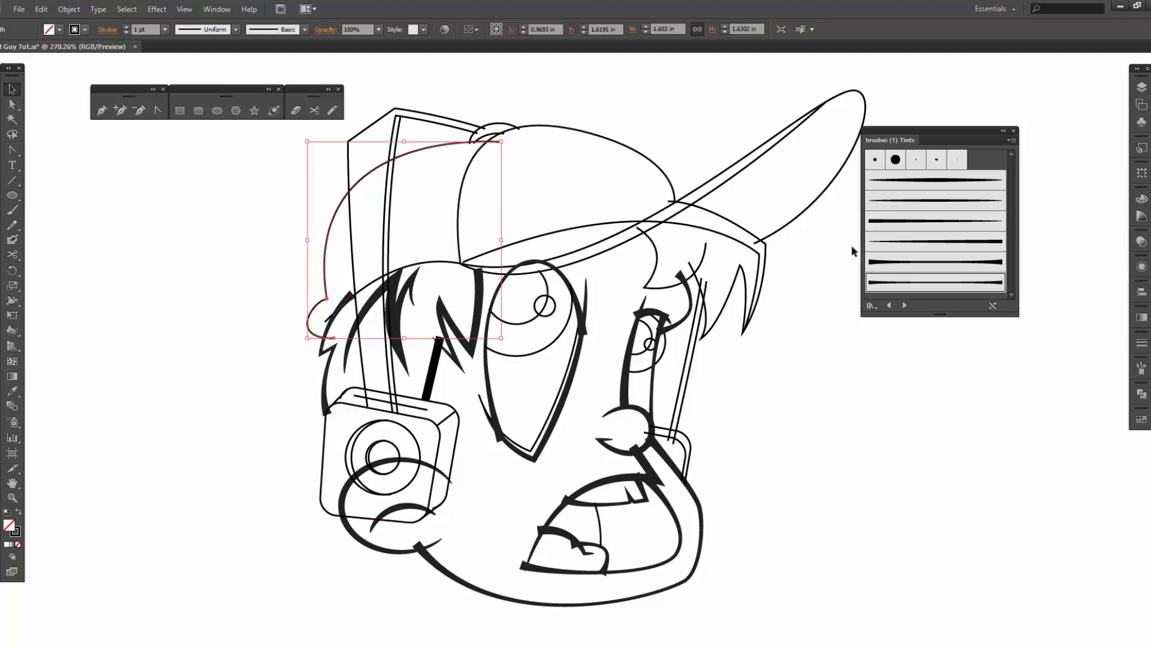
click(301, 28)
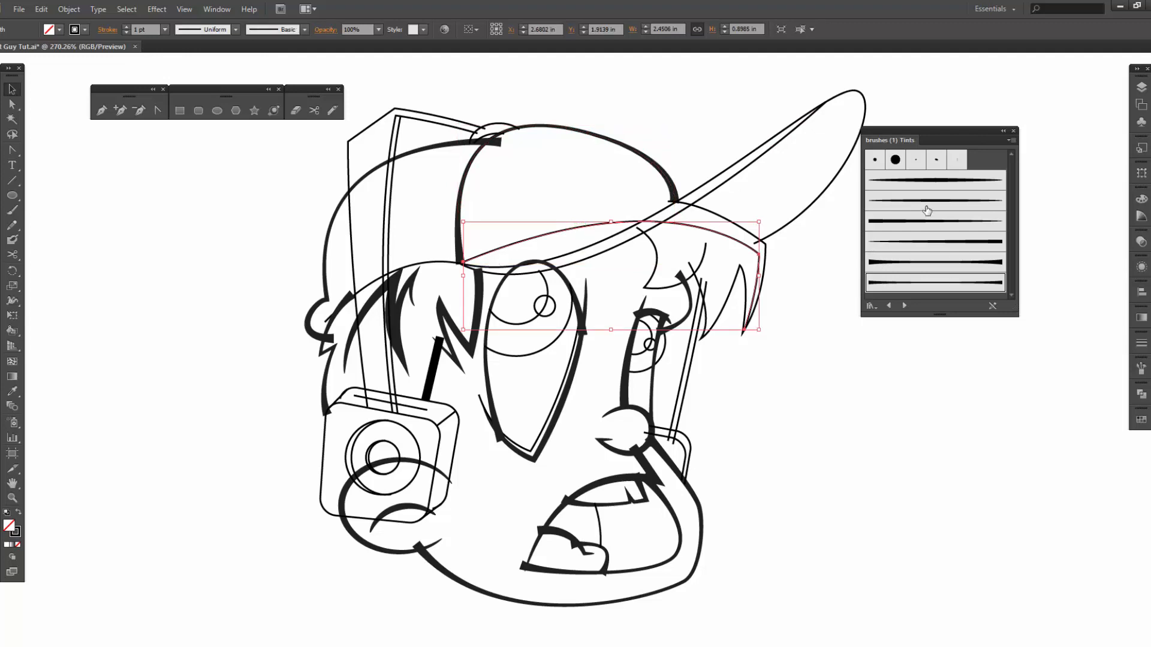
- Brush the cap brim edge, cap visor and the hair strand under the cap
click(936, 199)
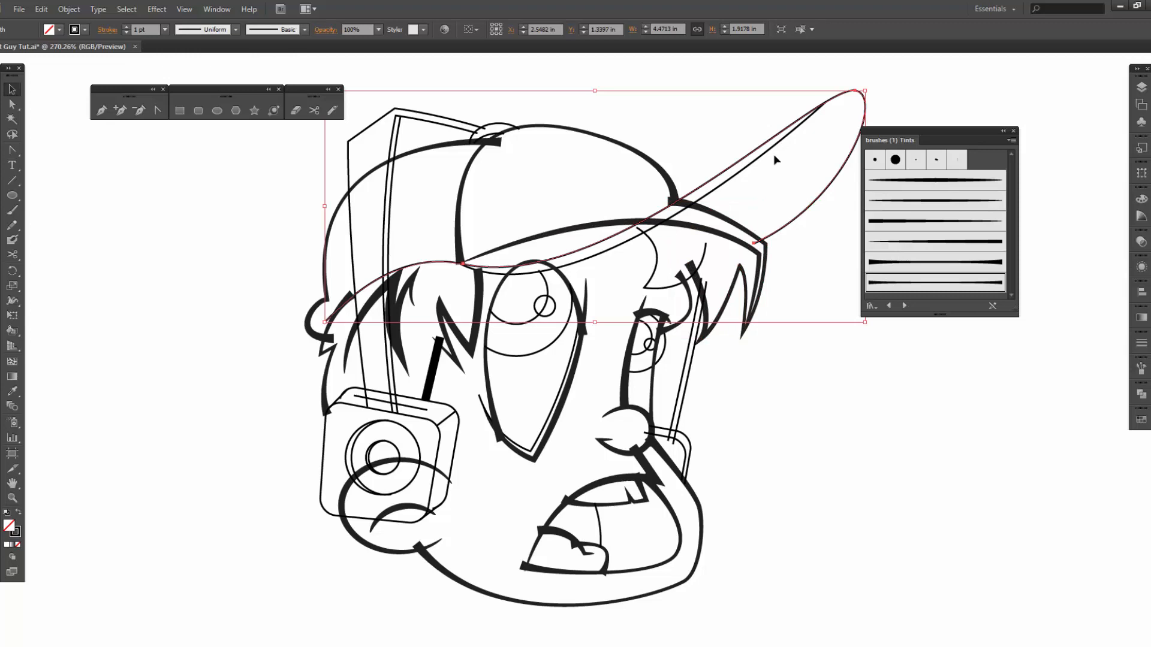
click(936, 221)
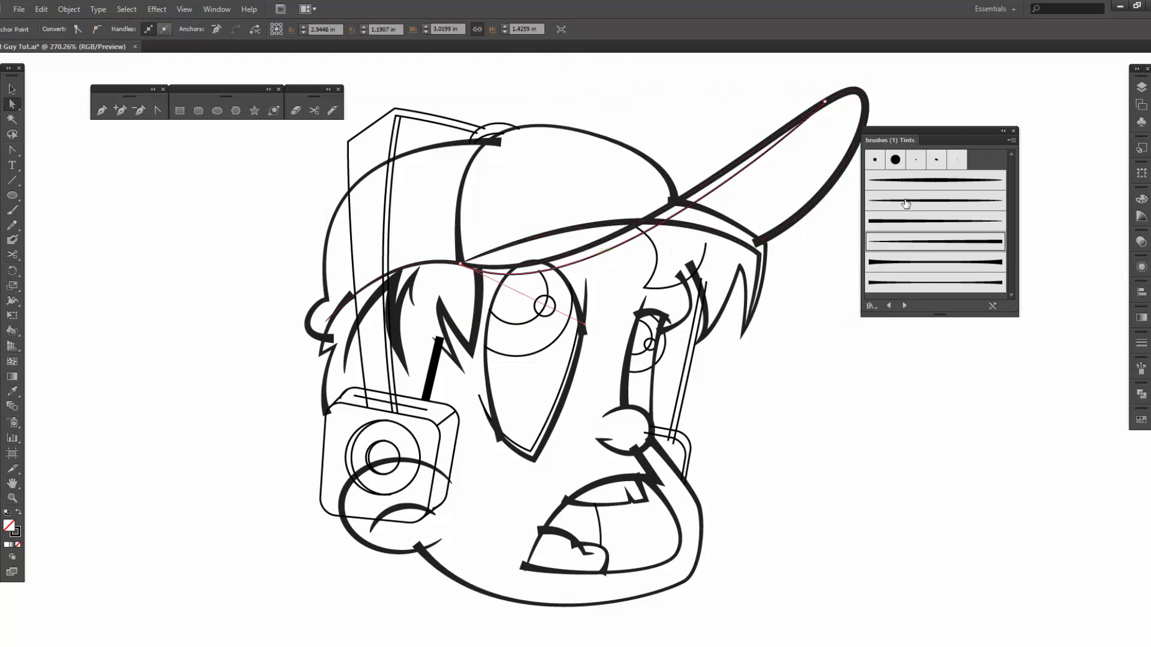
click(934, 199)
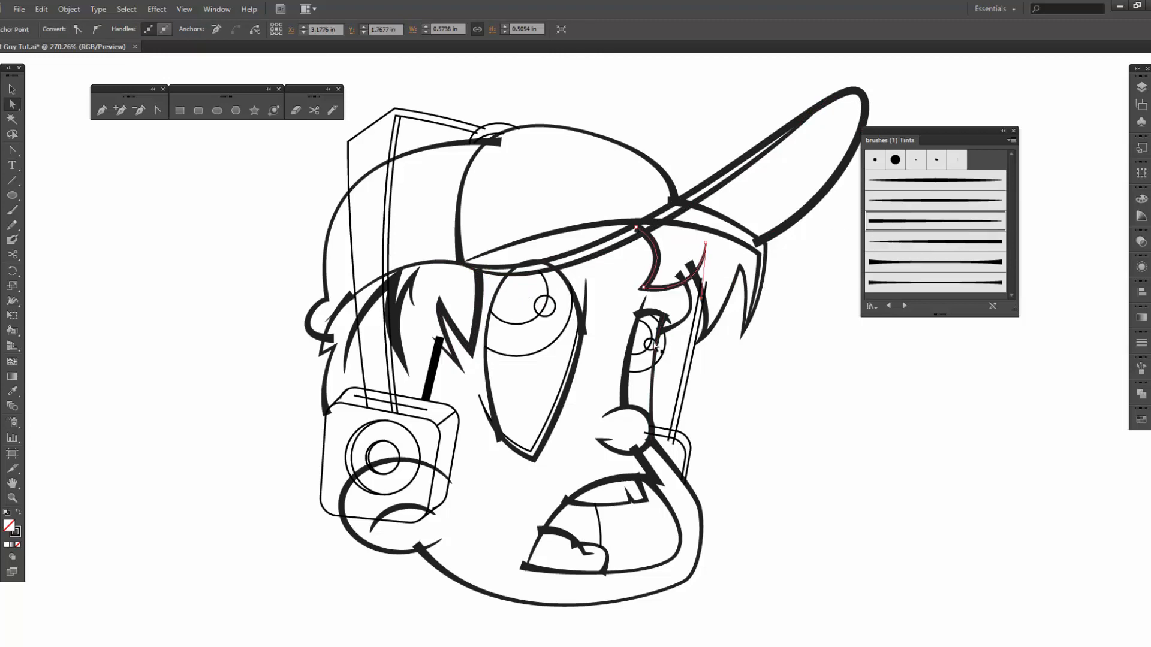
mouse_move(728, 328)
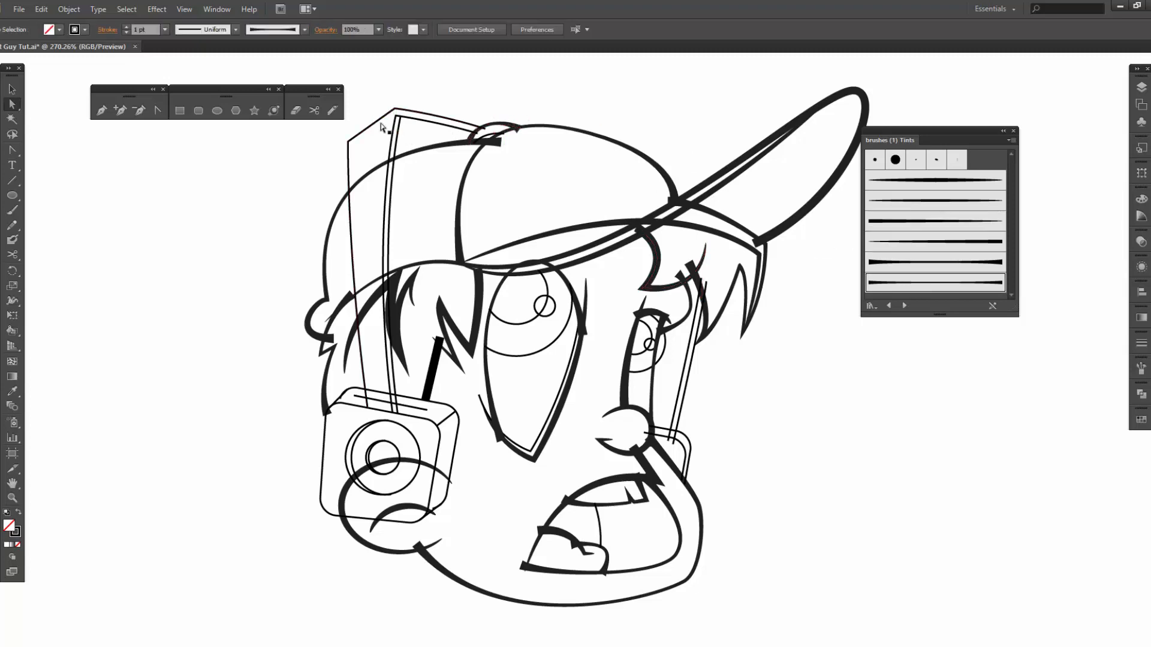
- Select the headphone speaker outlines and draw brushed strokes along the cheek and beside the right eye
click(393, 111)
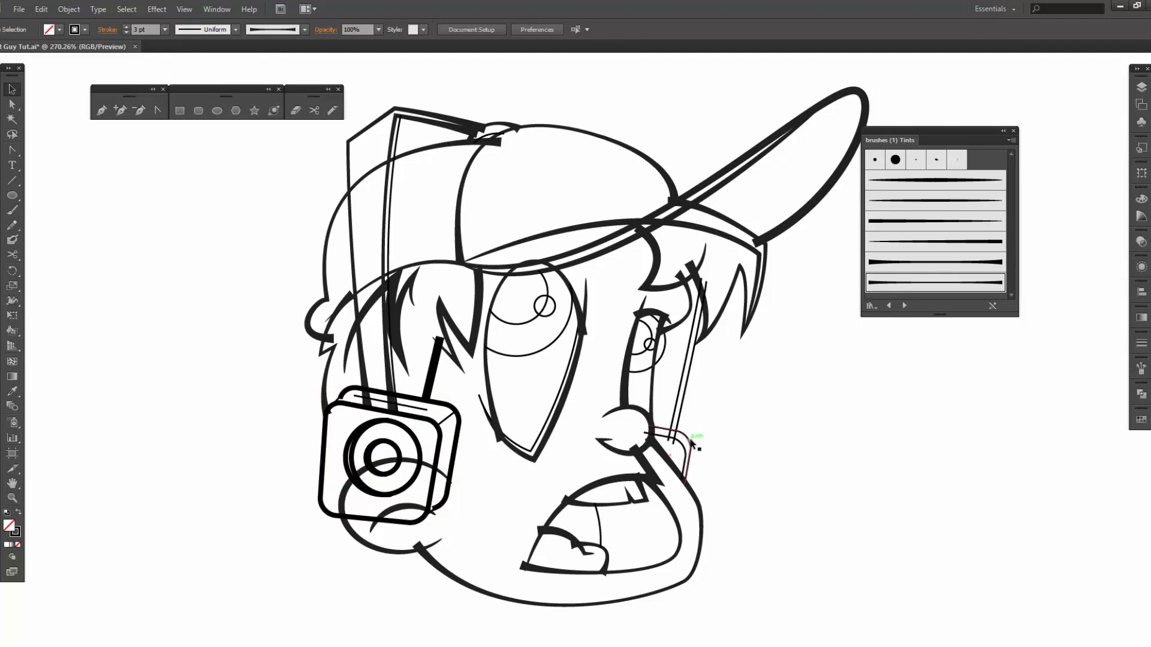
drag(694, 440, 657, 355)
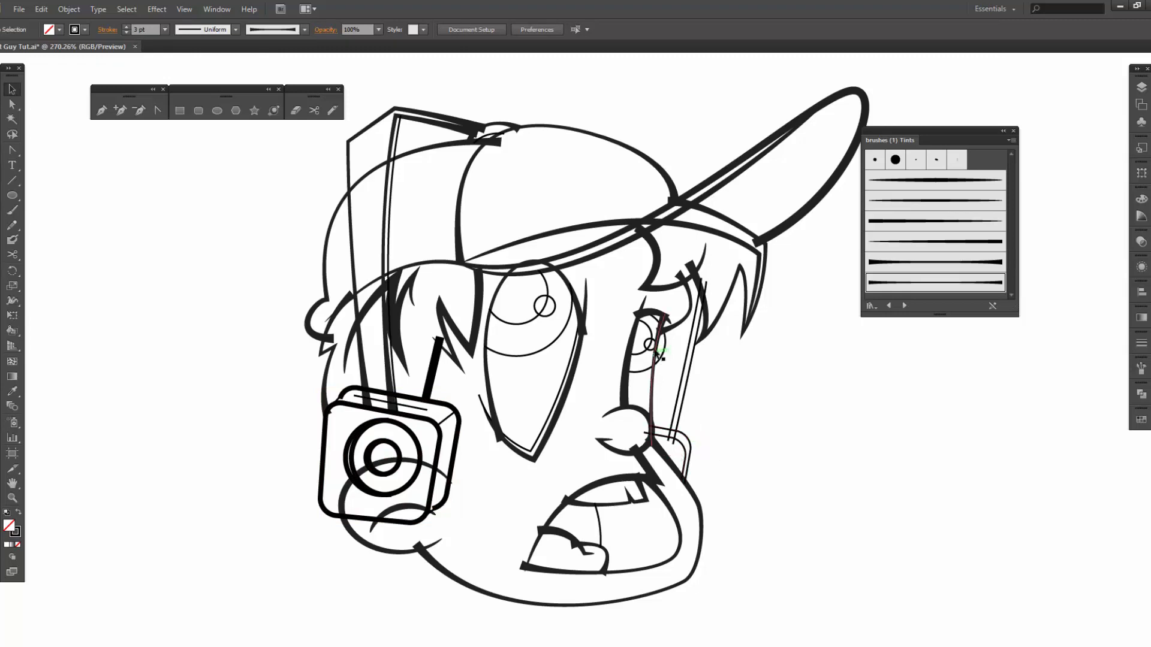
drag(661, 352, 671, 443)
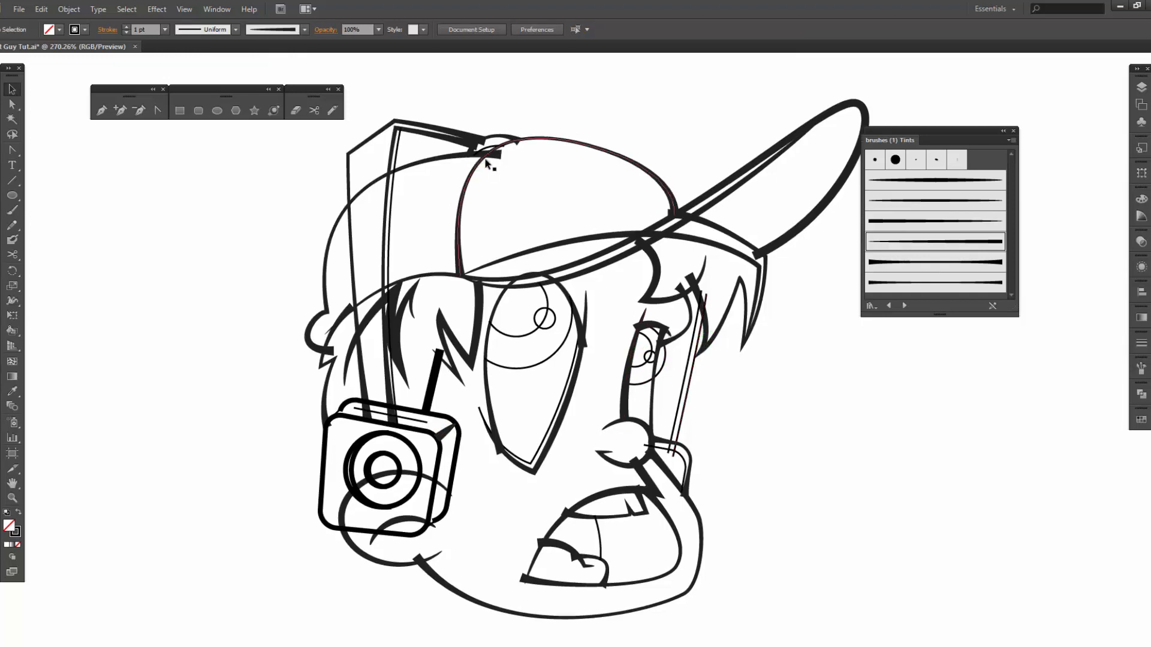
- Restyle the speaker inner circles and eye lines, duplicate the brushes layer and select all
click(488, 152)
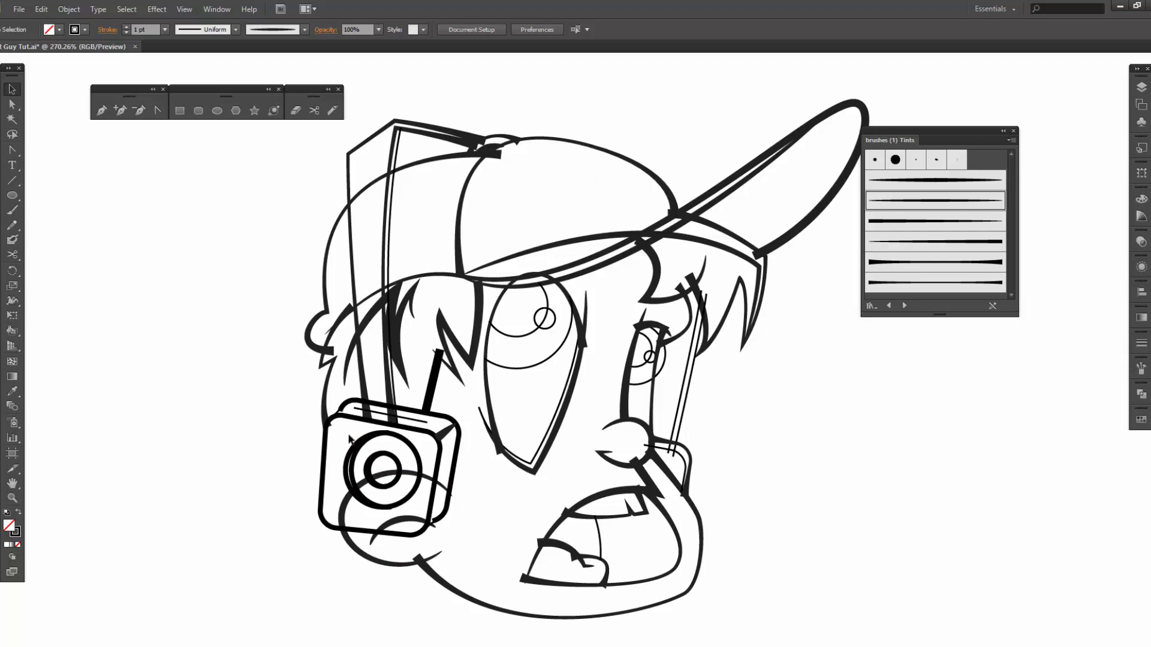
click(381, 470)
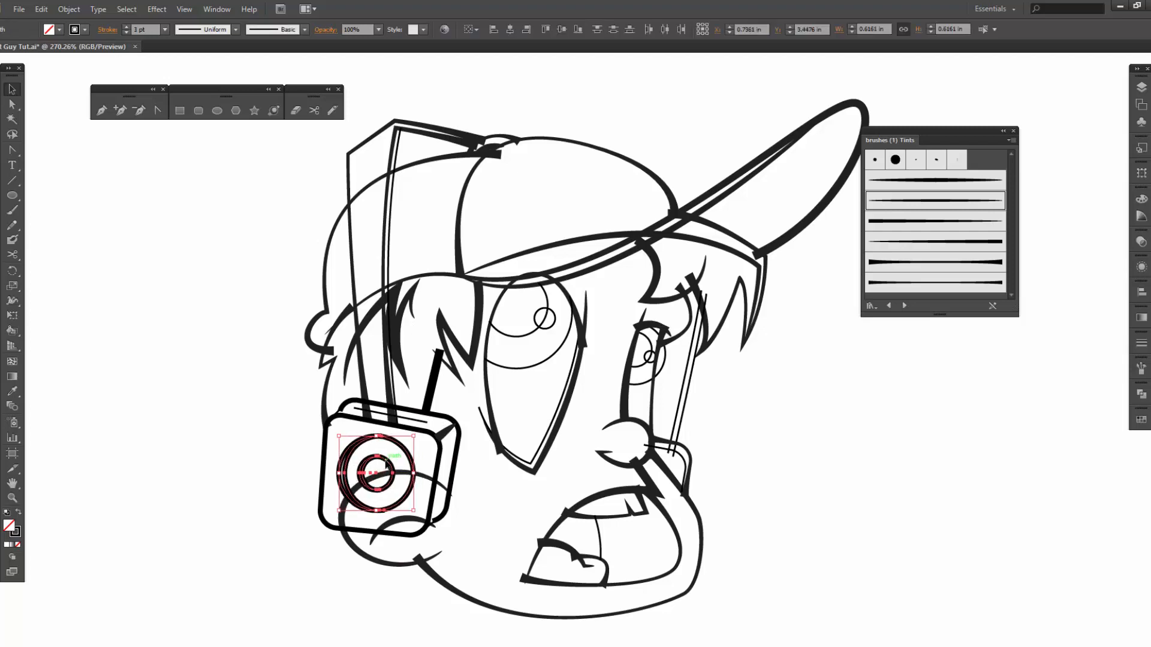
click(164, 29)
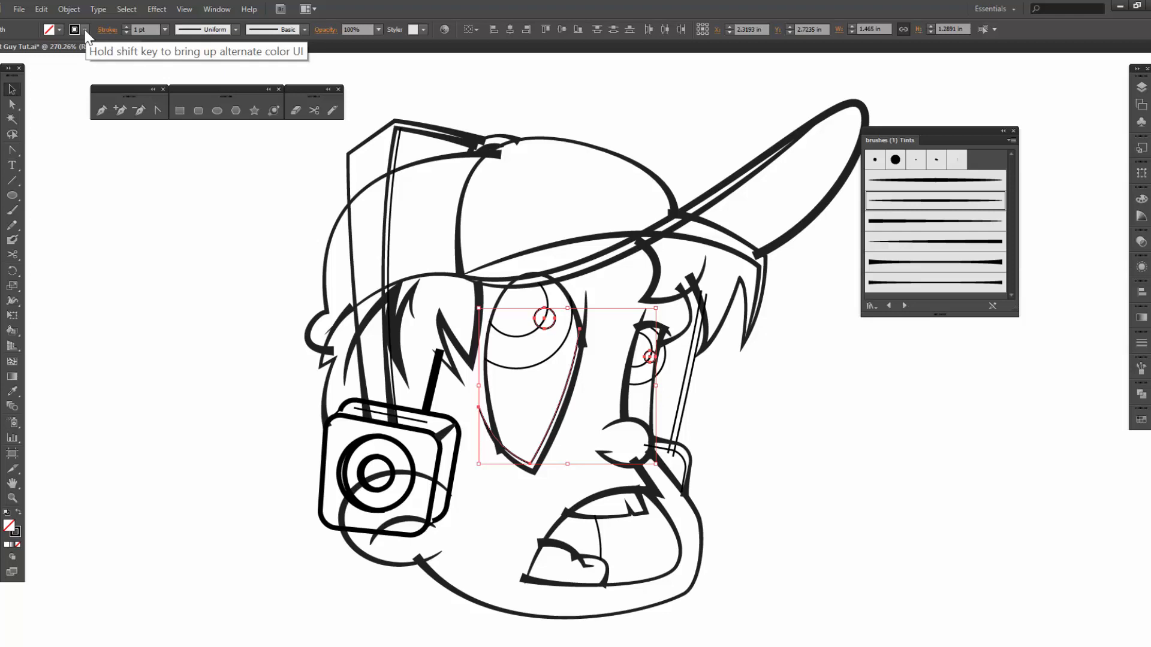
click(74, 29)
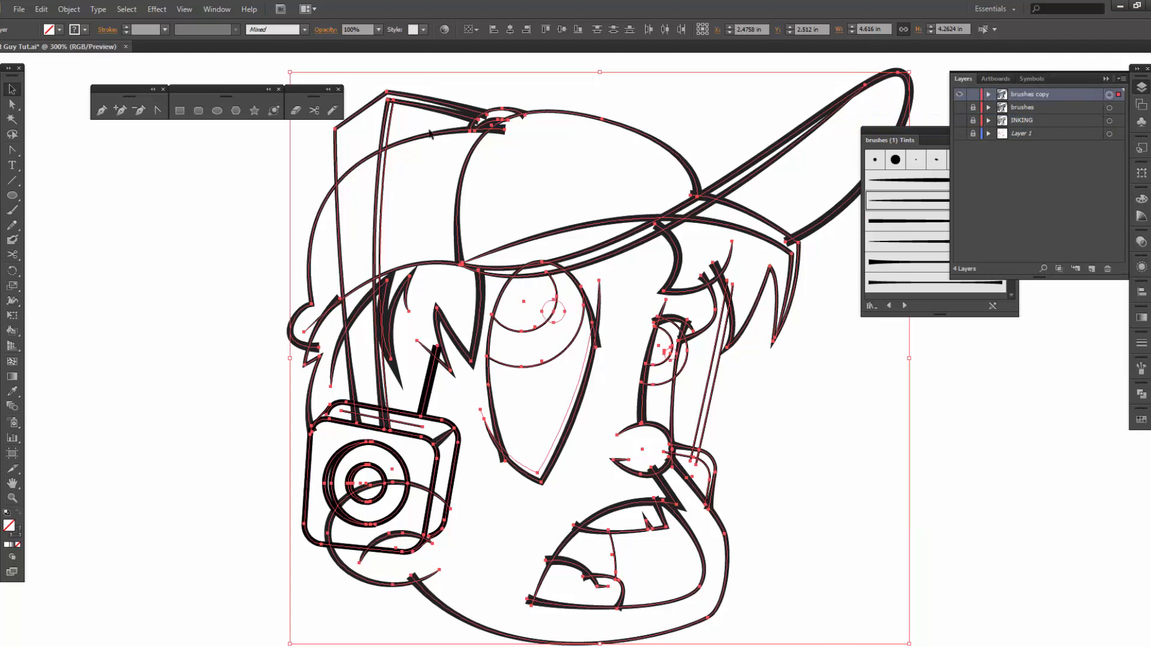
- Expand Appearance, then Expand with Fill and Stroke to turn brush strokes into solid outlines
click(68, 9)
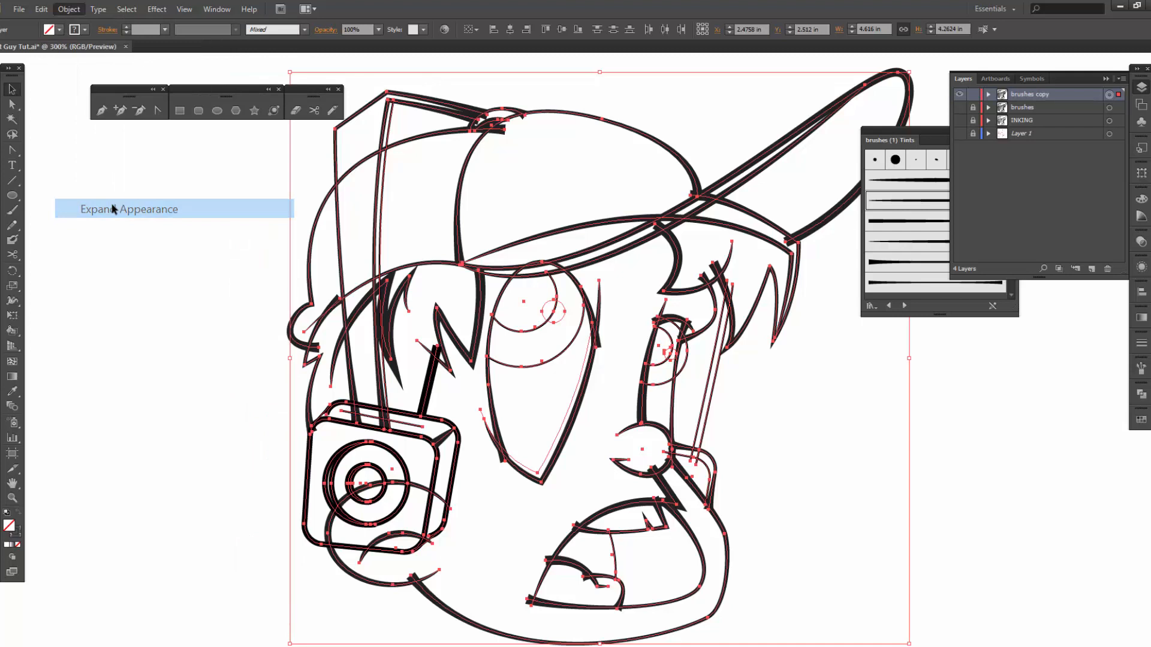
click(69, 8)
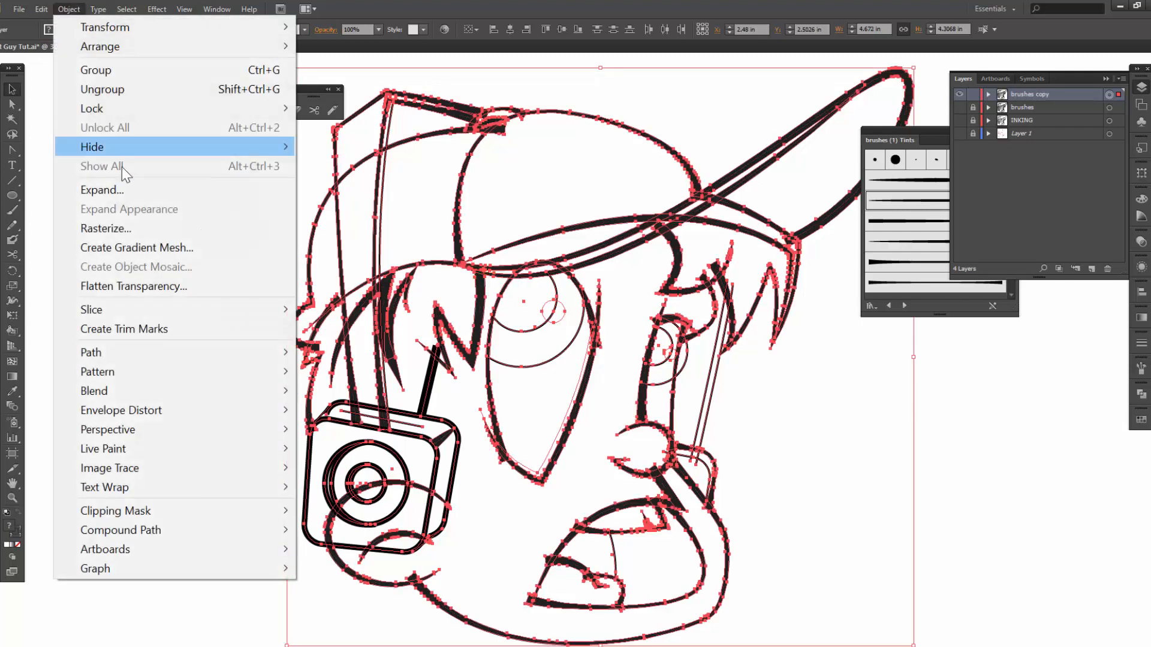
click(101, 189)
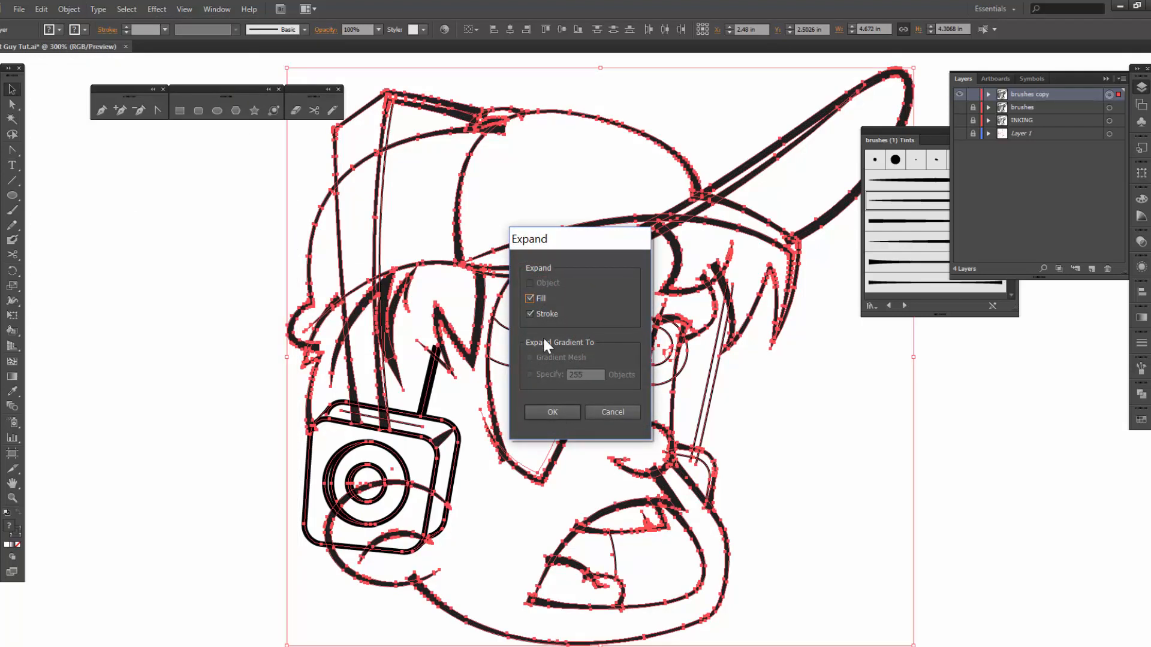
click(551, 411)
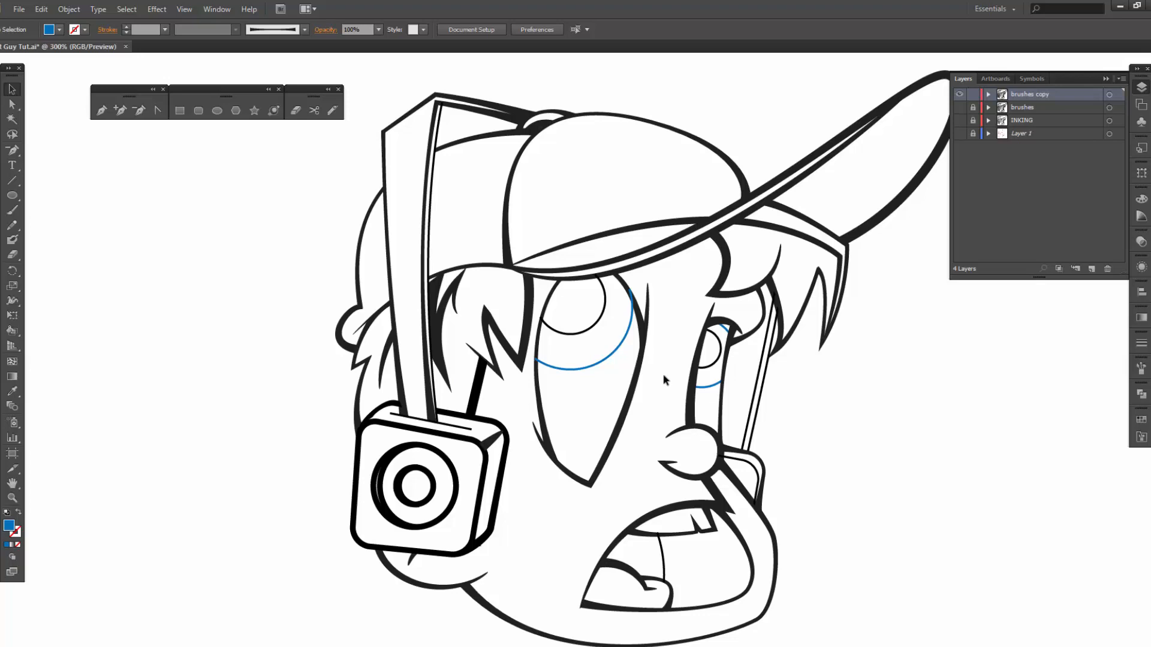
- Send the blue curves in both eyes behind the rest of the line art
click(705, 387)
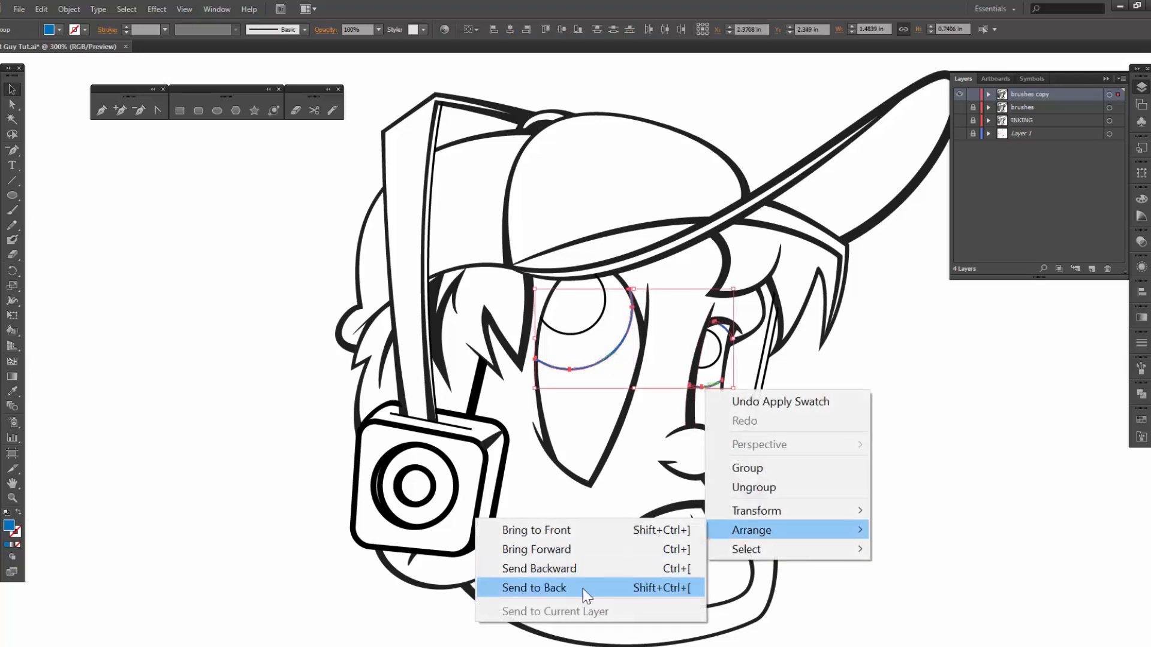
click(534, 588)
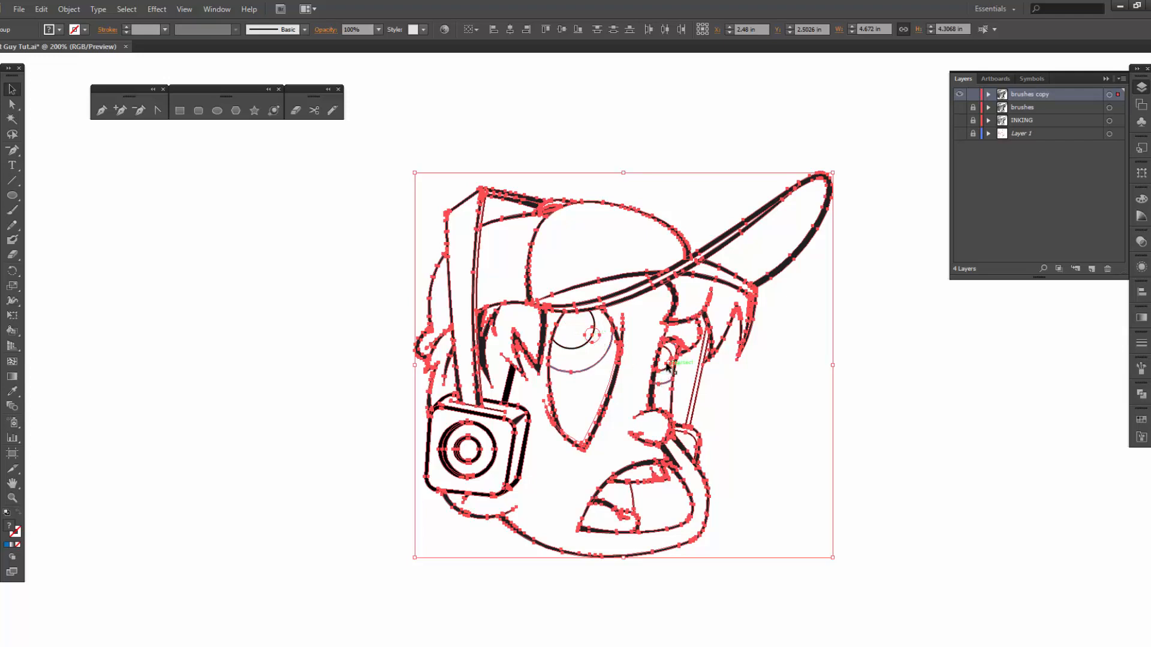
mouse_move(599, 339)
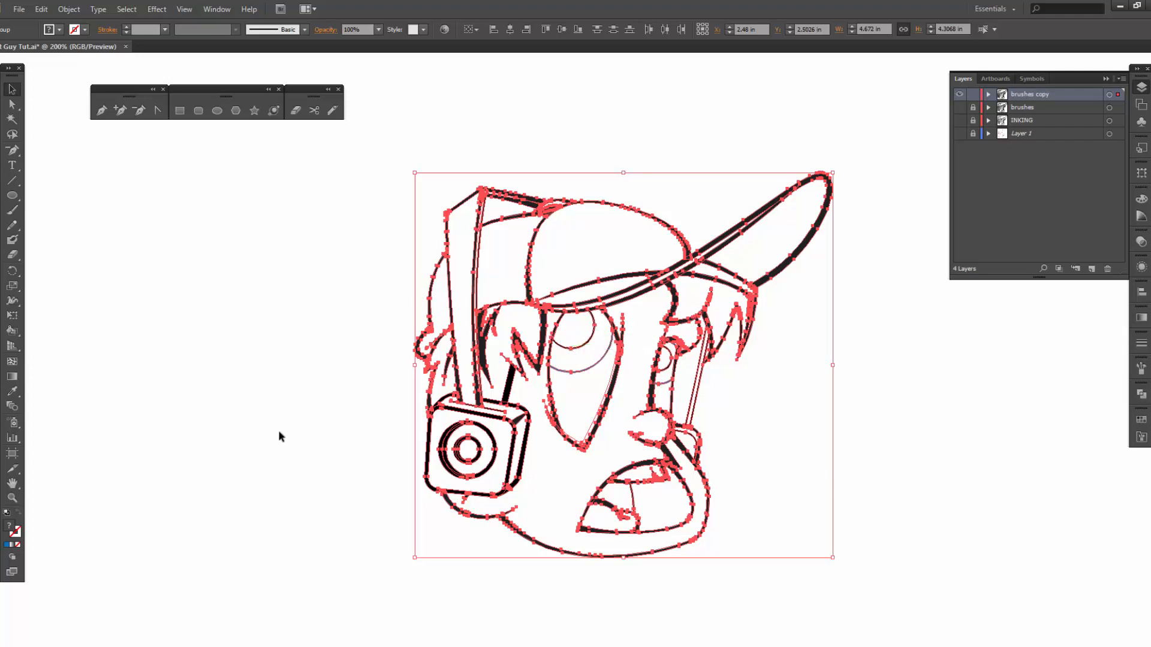
- Unite all black outlines with Pathfinder and delete the small circle in the left eye
click(1143, 396)
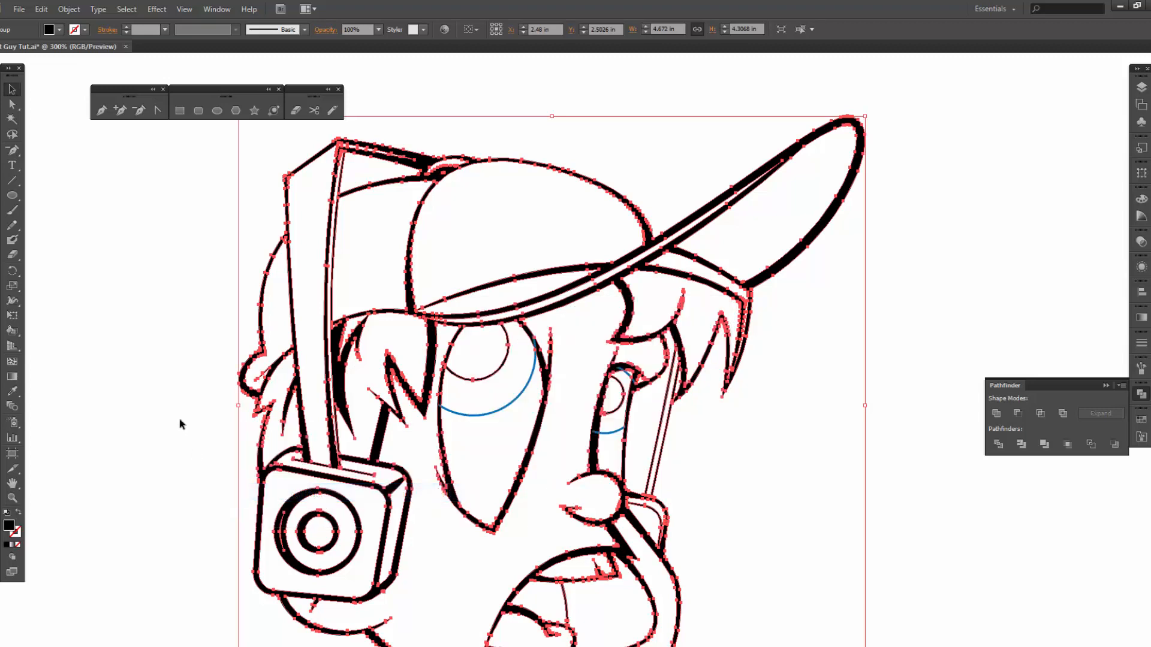
click(506, 363)
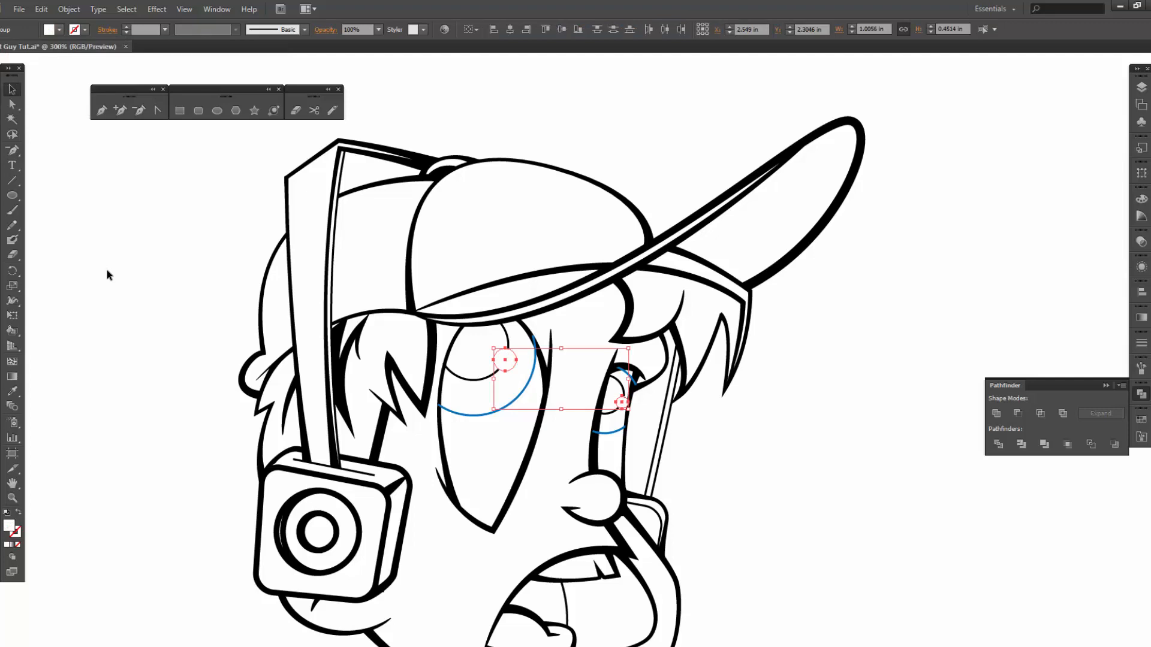
click(11, 88)
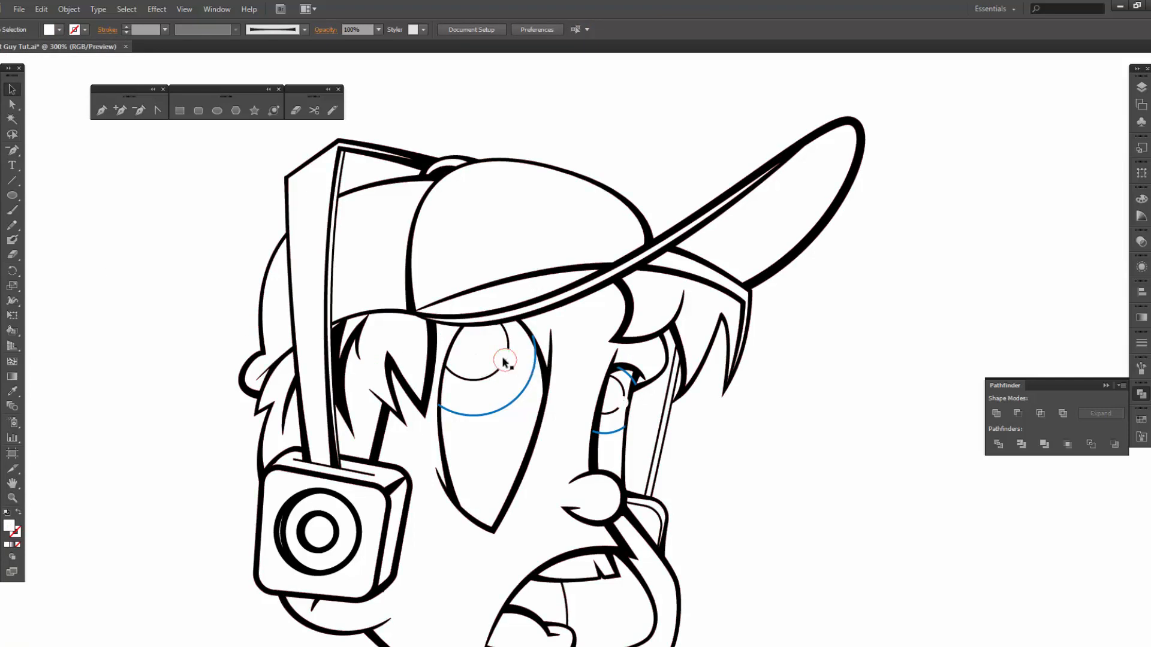
key(ctrl+a)
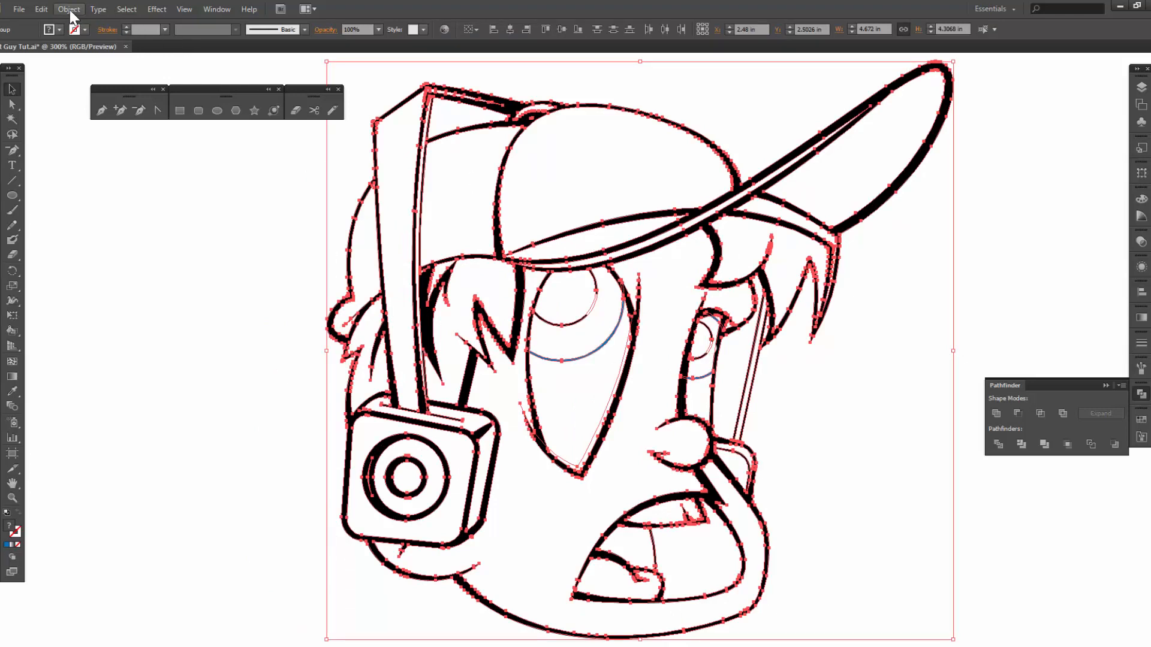
- Make the line art a Live Paint group and fill the hair under the cap brim black
click(69, 9)
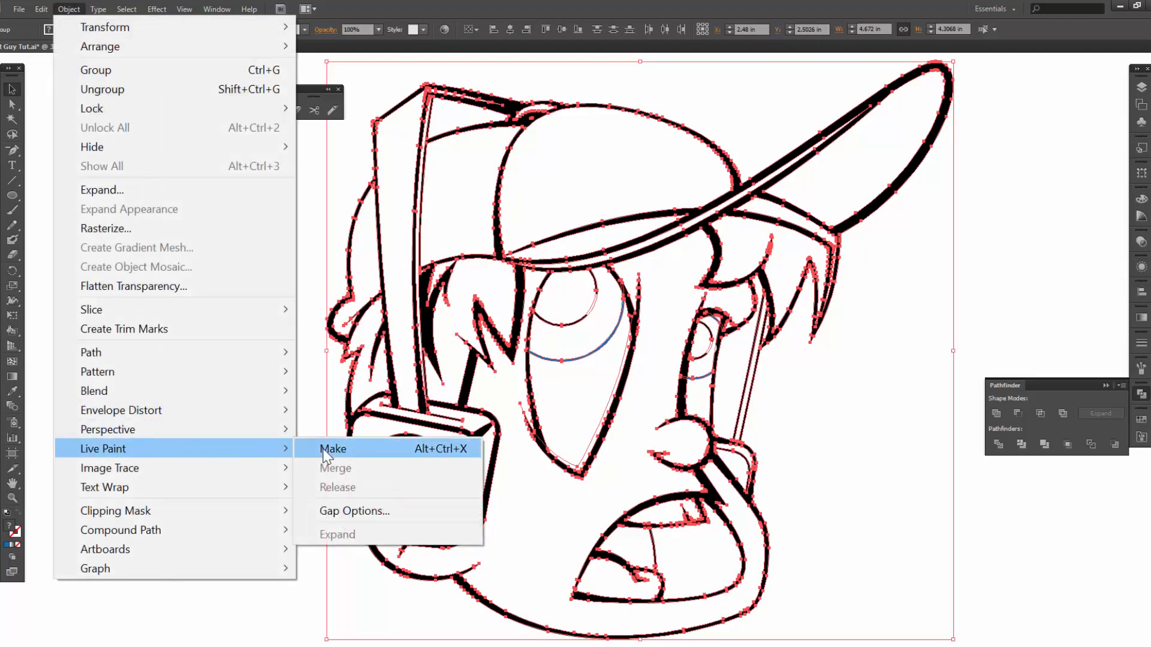
click(332, 448)
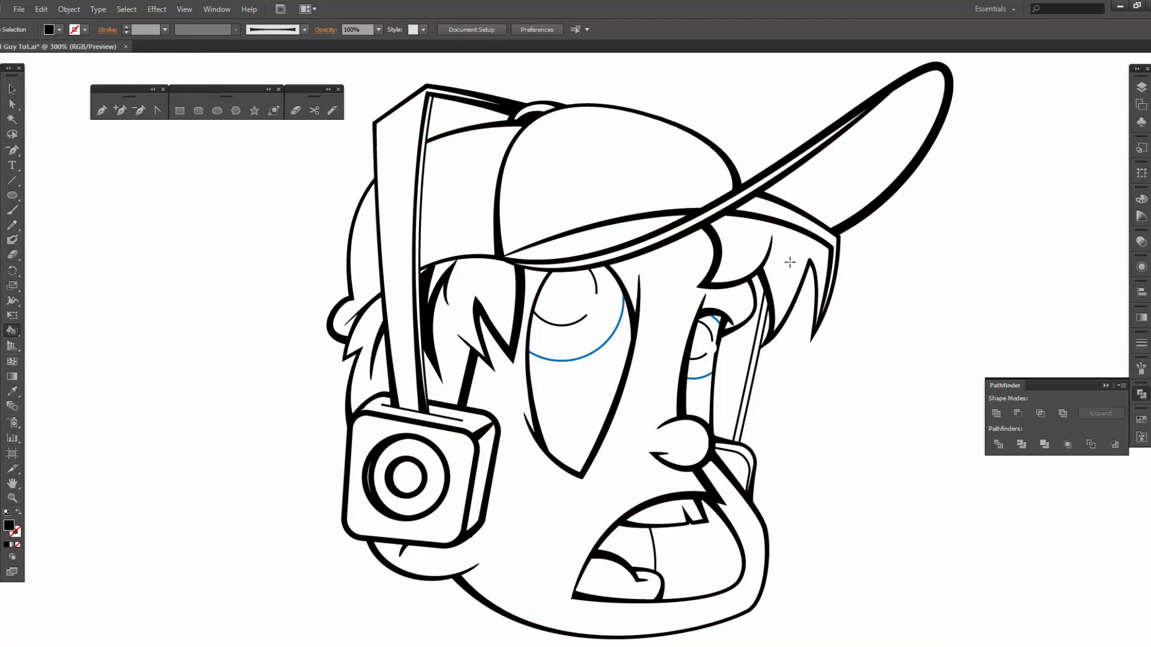
click(842, 168)
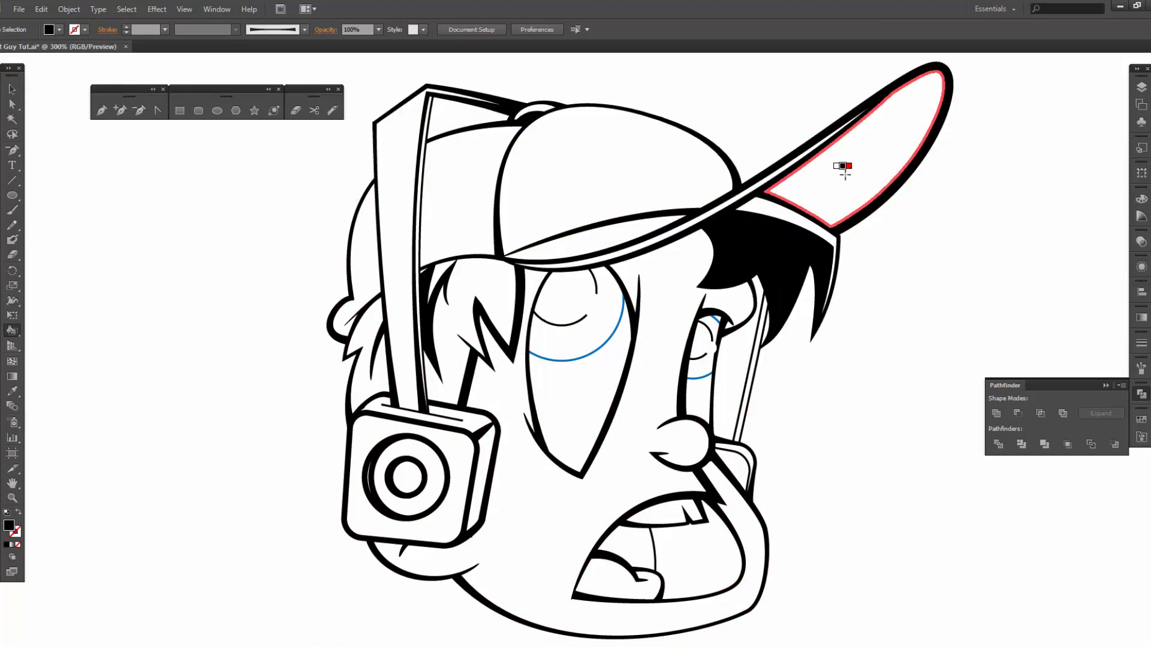